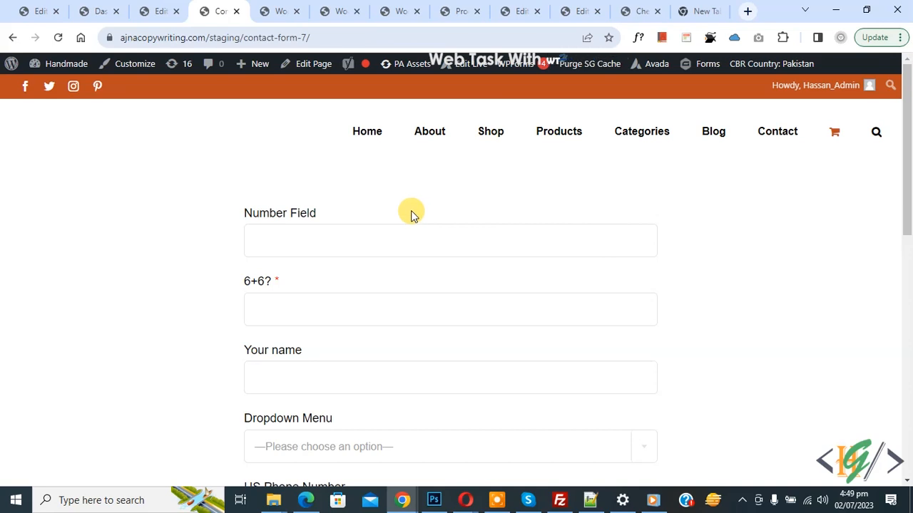
pyautogui.moveTo(419, 228)
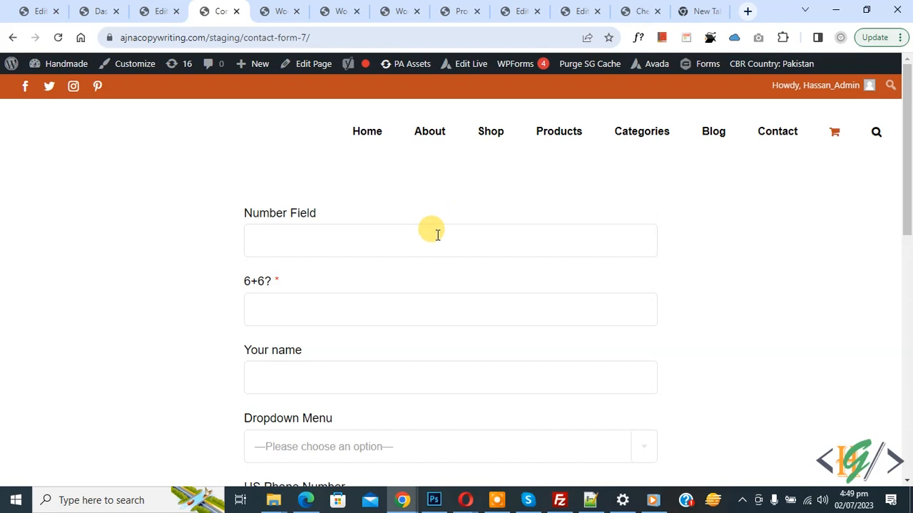
# Step: Scroll the live contact form and type 'ddd' into the Letters field as a test
pyautogui.scroll(-3)
pyautogui.write('ss')
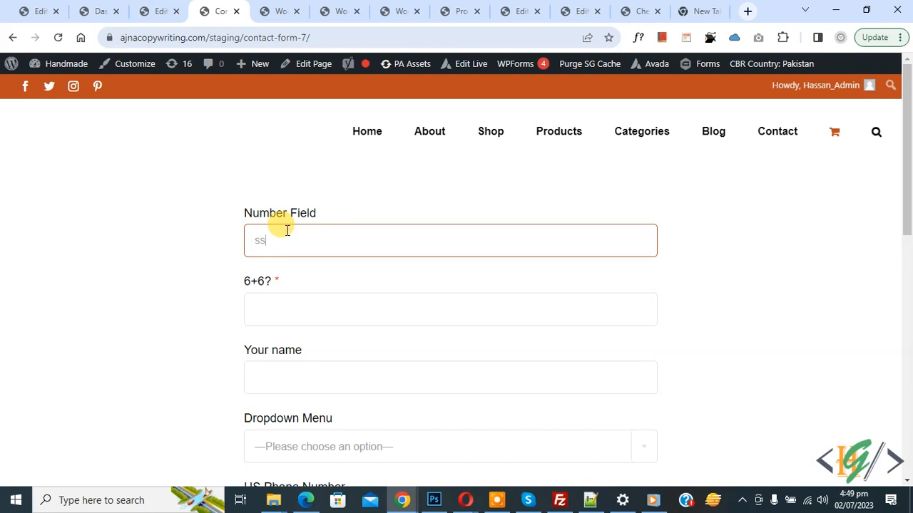
pyautogui.write('ddd')
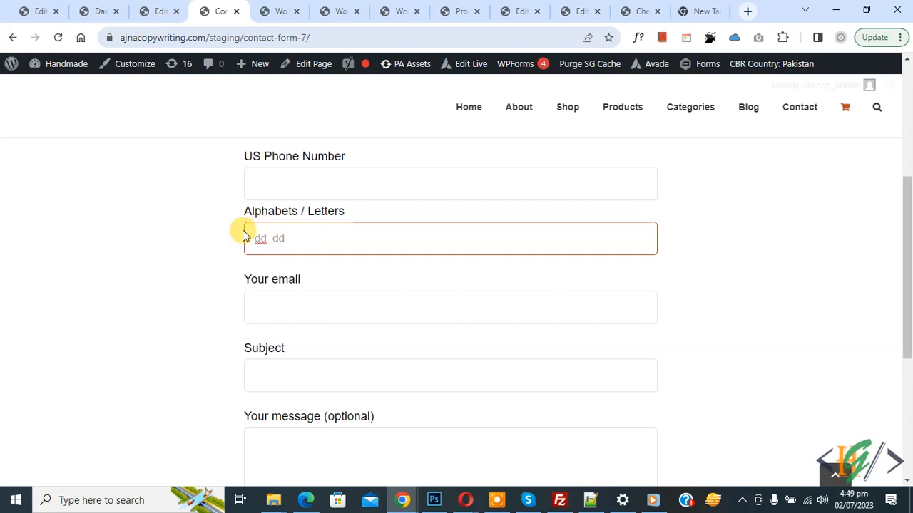
pyautogui.moveTo(228, 242)
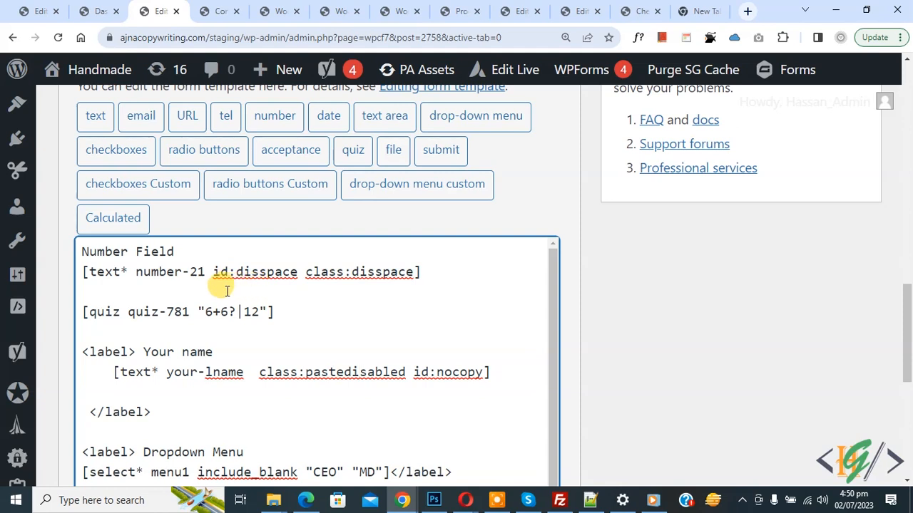
# Step: Highlight the Number Field's disspace class in the template, then return to the admin dashboard
pyautogui.moveTo(212, 272); pyautogui.dragTo(312, 271)
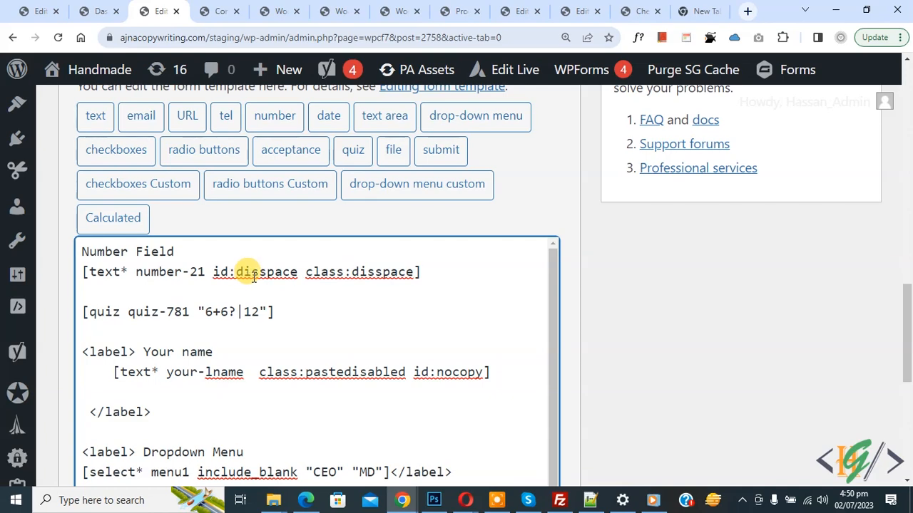
pyautogui.scroll(-3)
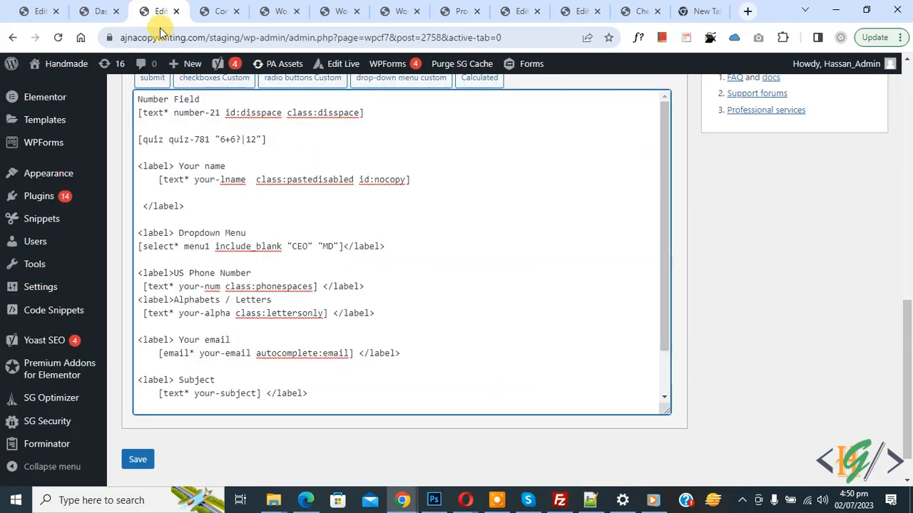
pyautogui.click(93, 11)
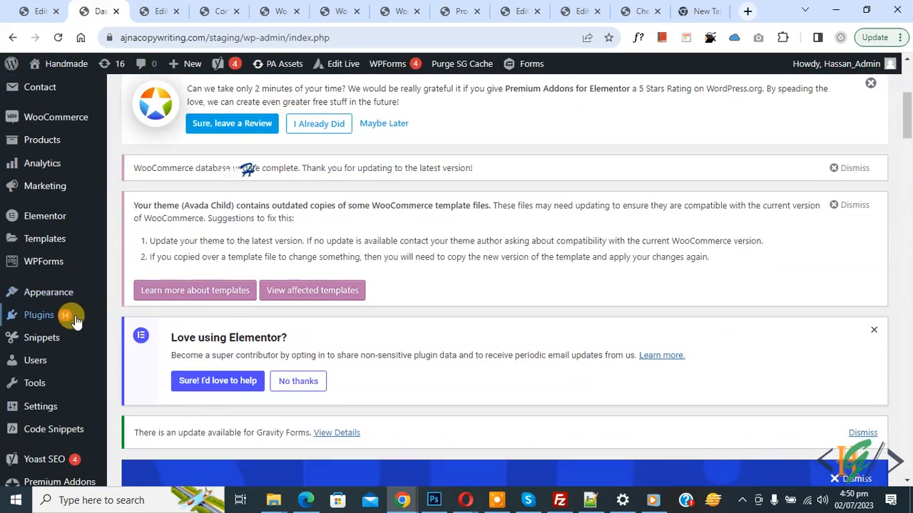
# Step: Confirm WPCode shows as Active under Plugins, then go to Code Snippets > Add Snippet
pyautogui.click(38, 315)
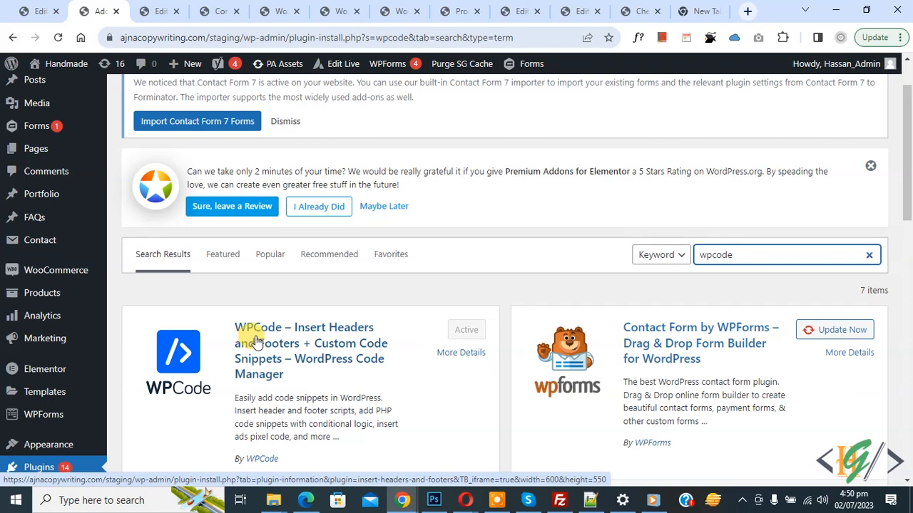
pyautogui.scroll(-3)
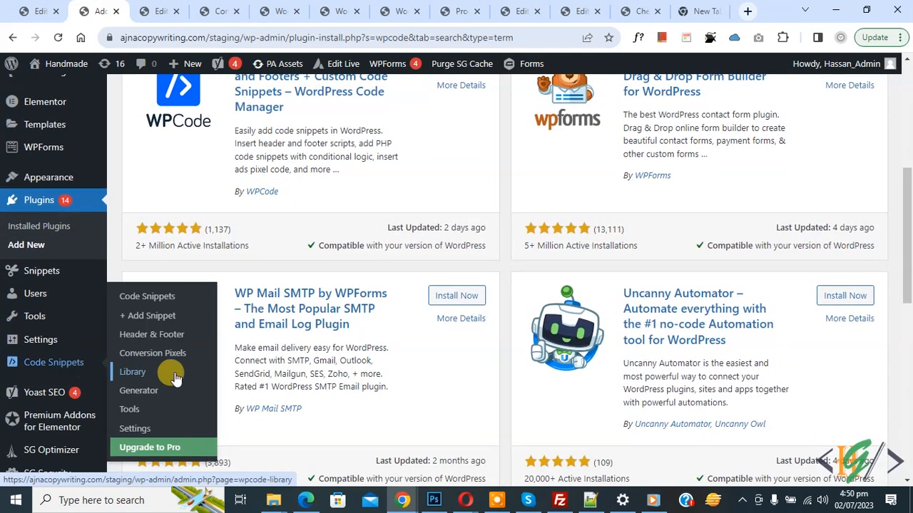
pyautogui.click(132, 371)
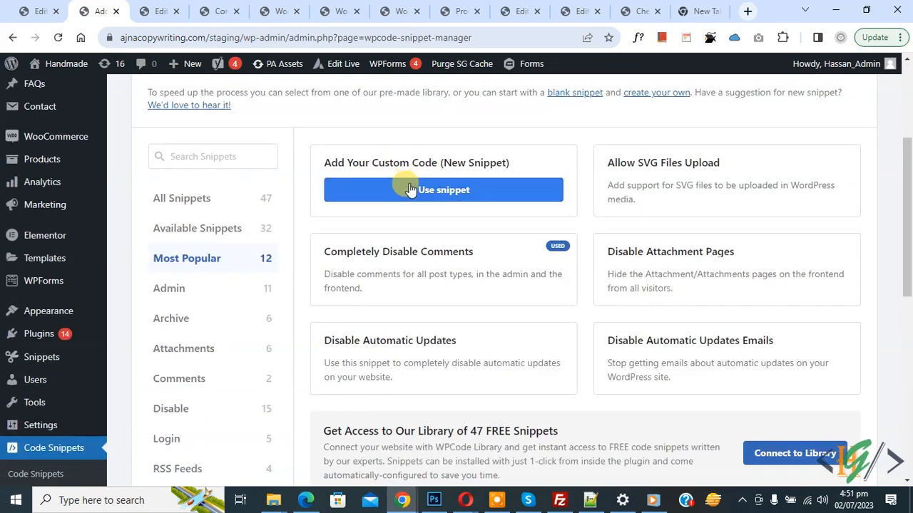
# Step: Start a custom code snippet with its code type set to JavaScript Snippet
pyautogui.click(443, 190)
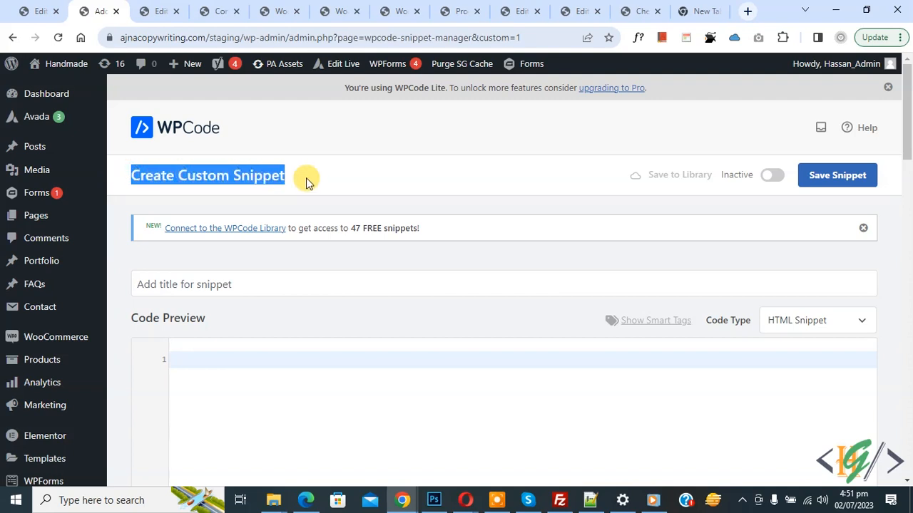
pyautogui.scroll(-3)
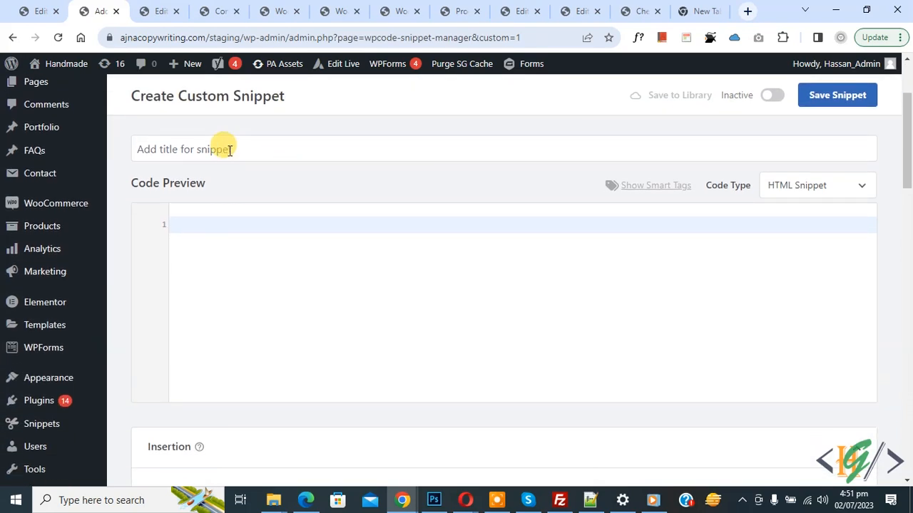
pyautogui.moveTo(187, 194)
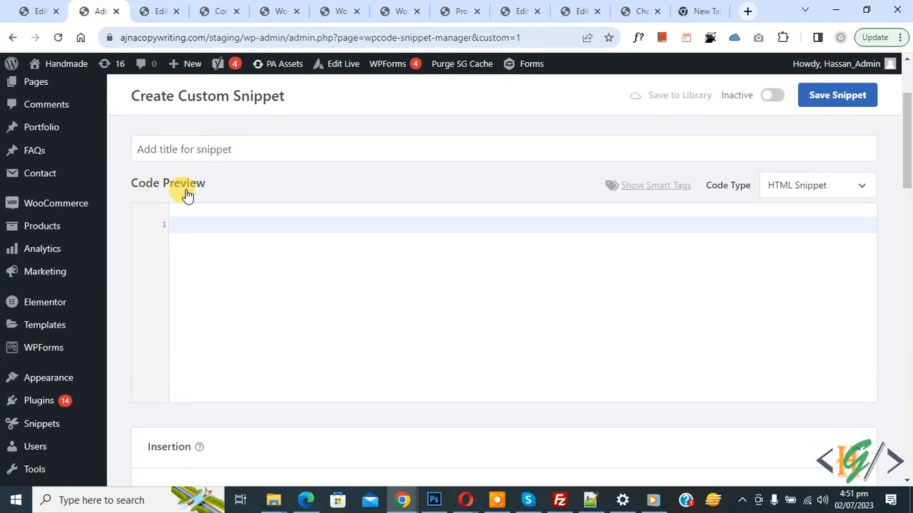
pyautogui.click(817, 185)
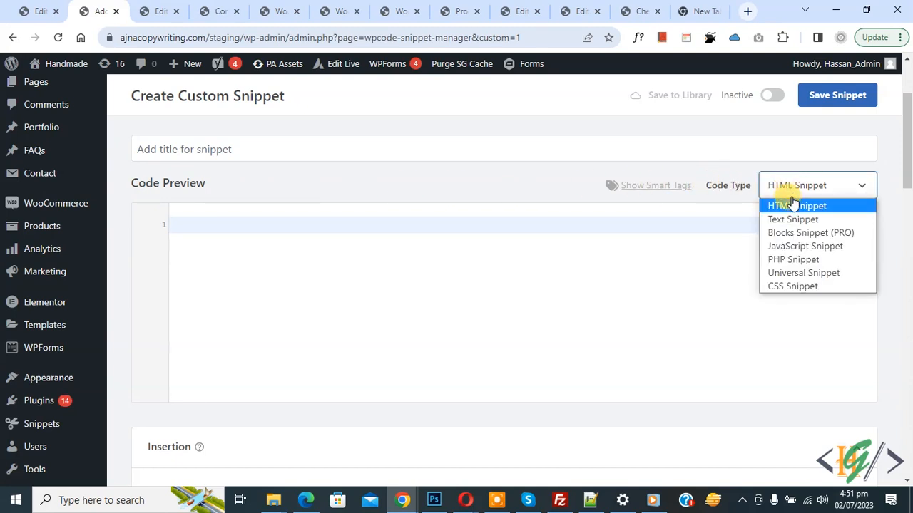
pyautogui.click(805, 246)
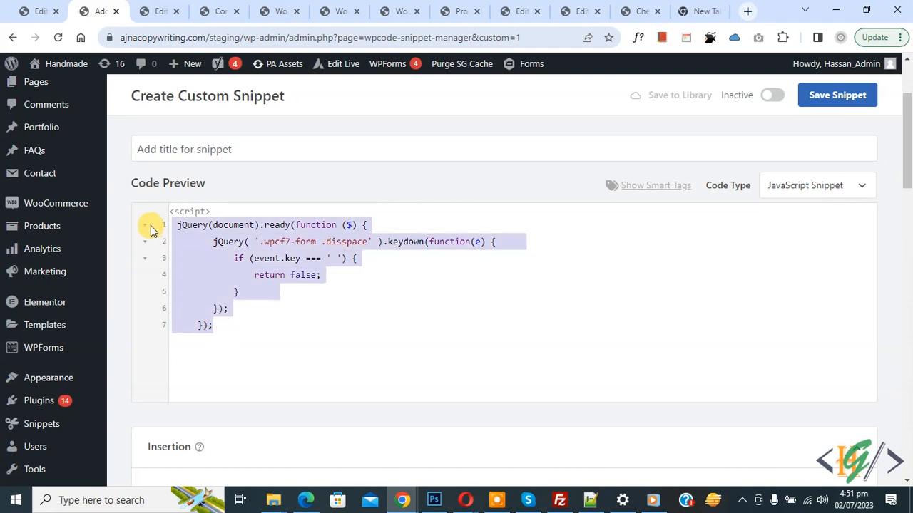
pyautogui.moveTo(266, 268)
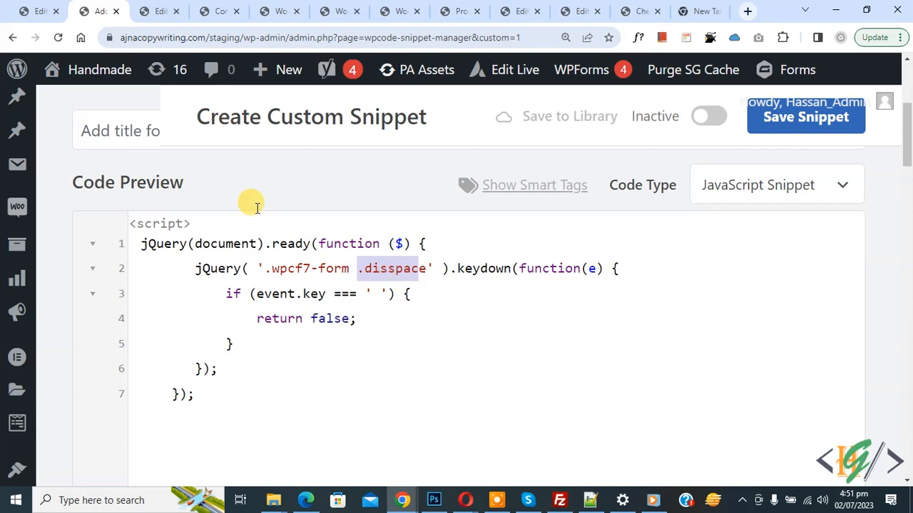
pyautogui.click(169, 11)
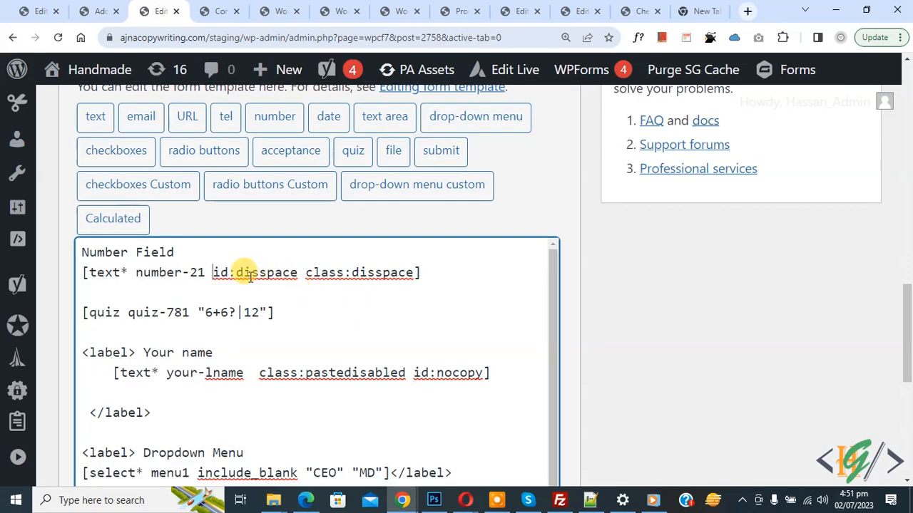
pyautogui.doubleClick(236, 273)
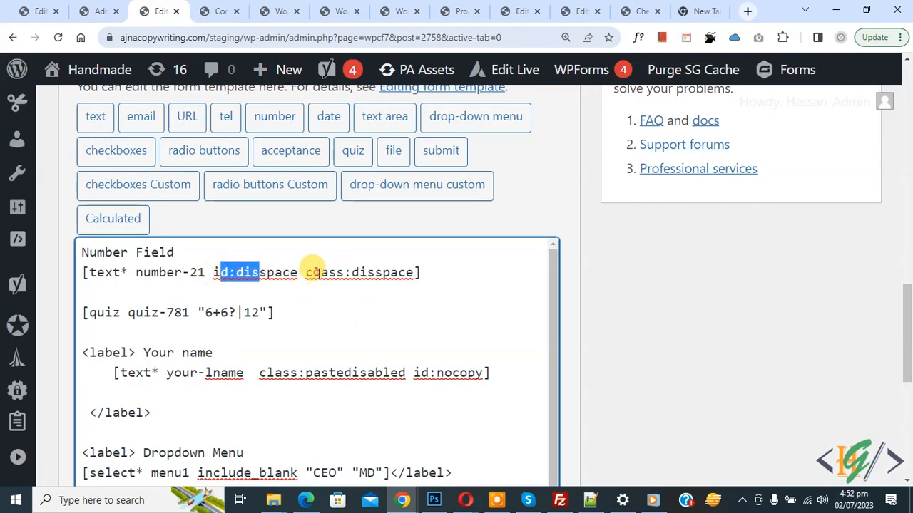
pyautogui.doubleClick(381, 273)
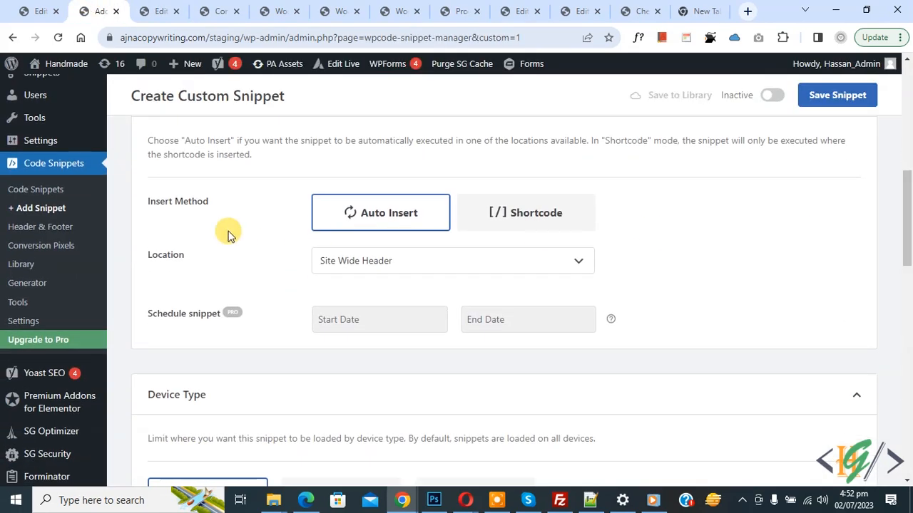
pyautogui.moveTo(320, 284)
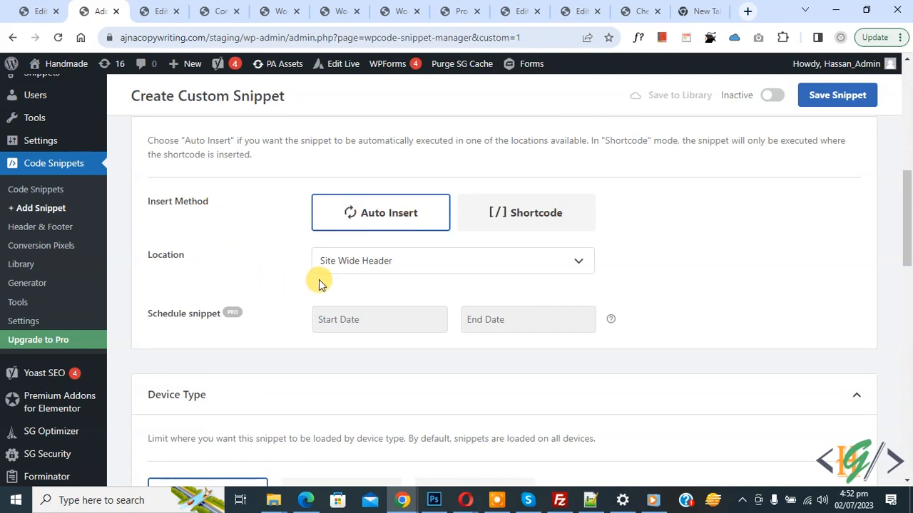
# Step: Switch the snippet from Inactive to Active, save it, and return to the live contact form
pyautogui.click(770, 95)
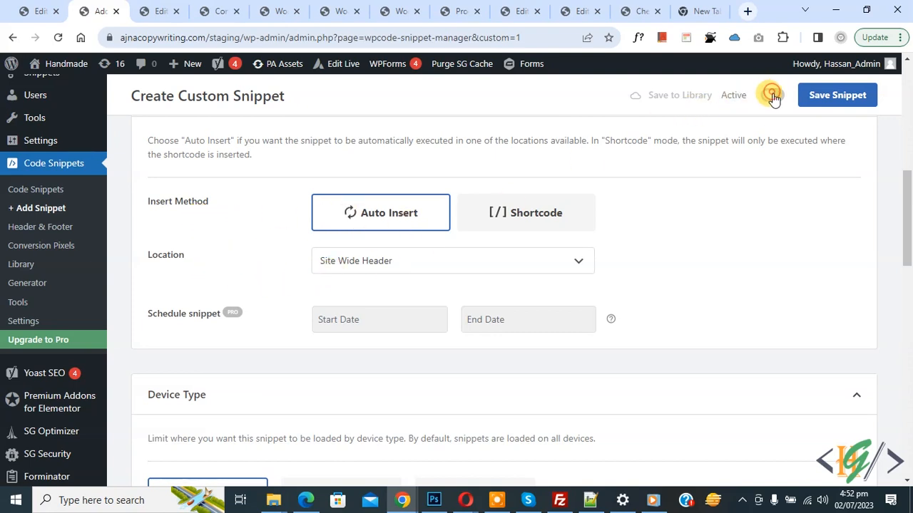
pyautogui.click(769, 95)
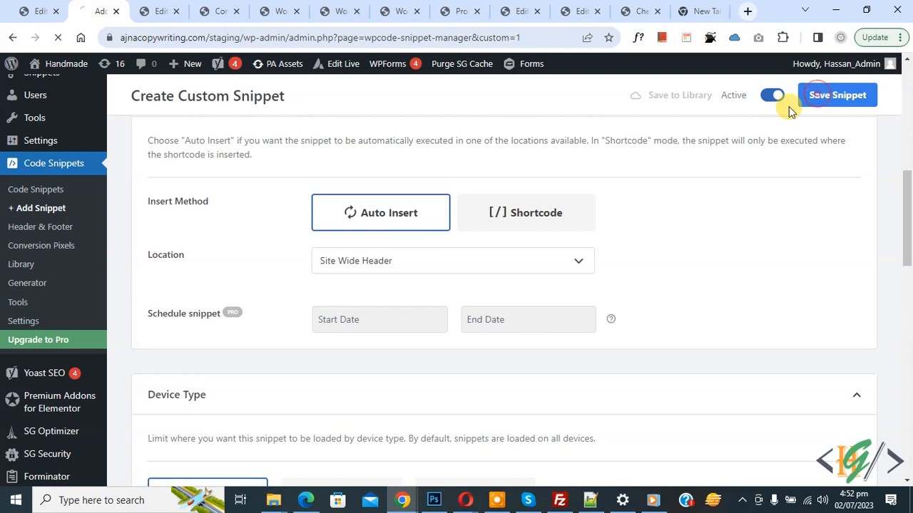
pyautogui.click(840, 95)
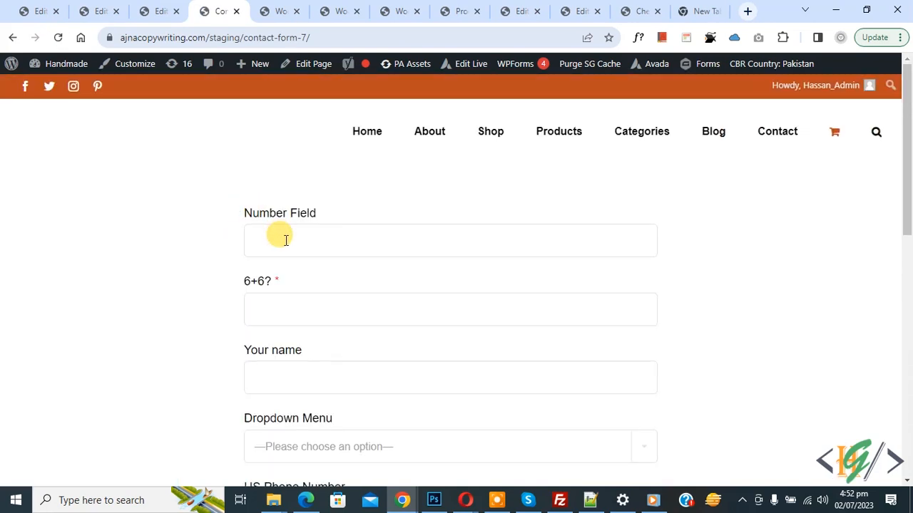
# Step: Type '122', '12245', 'fffff' and 'gggggggggg' into the live form fields to test spaces
pyautogui.write('122')
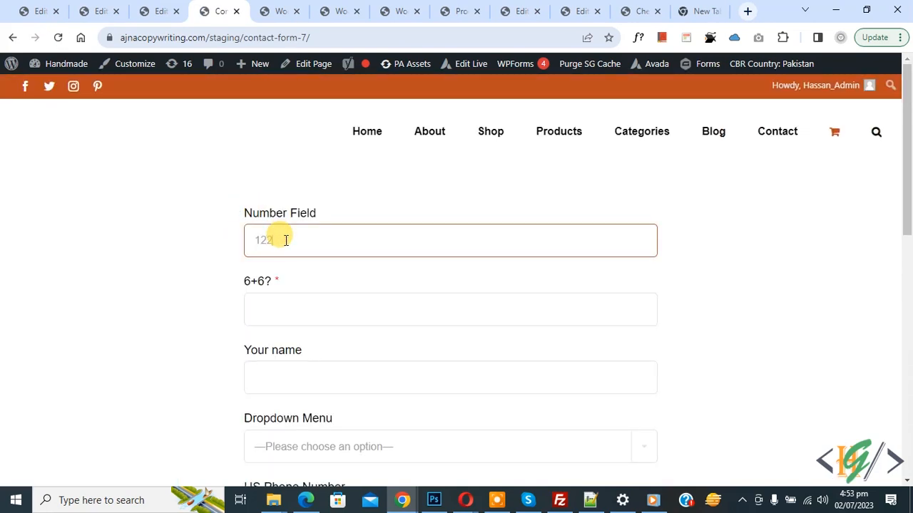
pyautogui.write('12245')
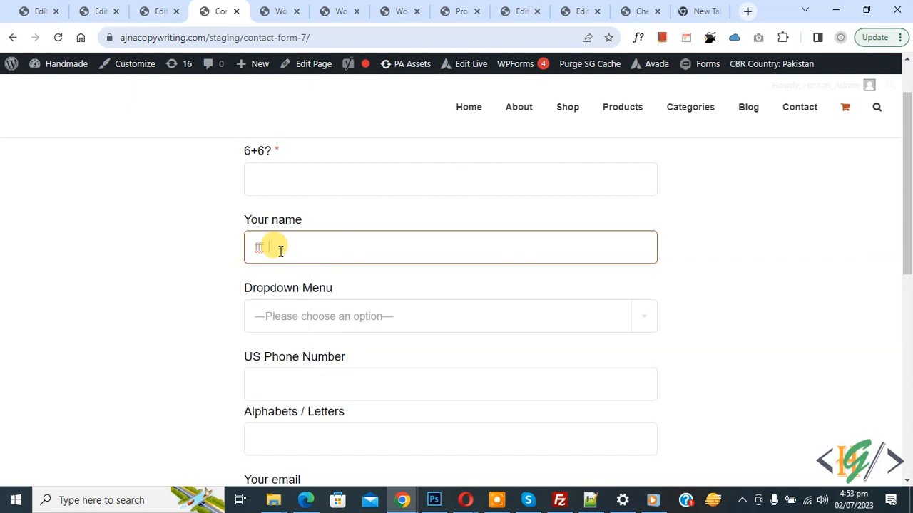
pyautogui.write('fffff')
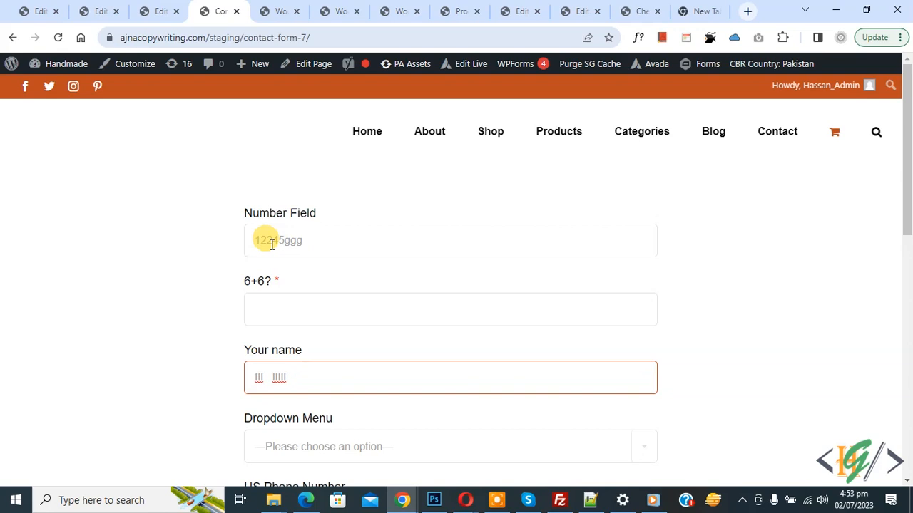
pyautogui.click(335, 246)
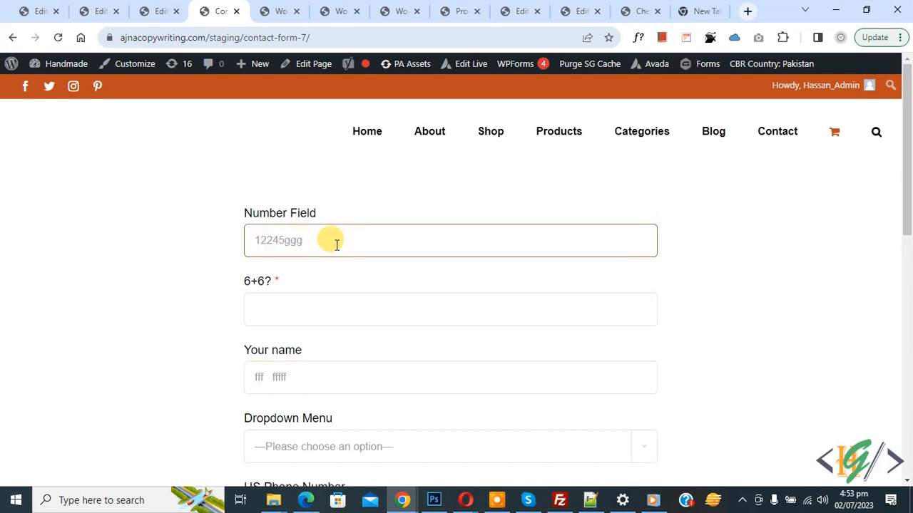
pyautogui.write('ffffffffffvv')
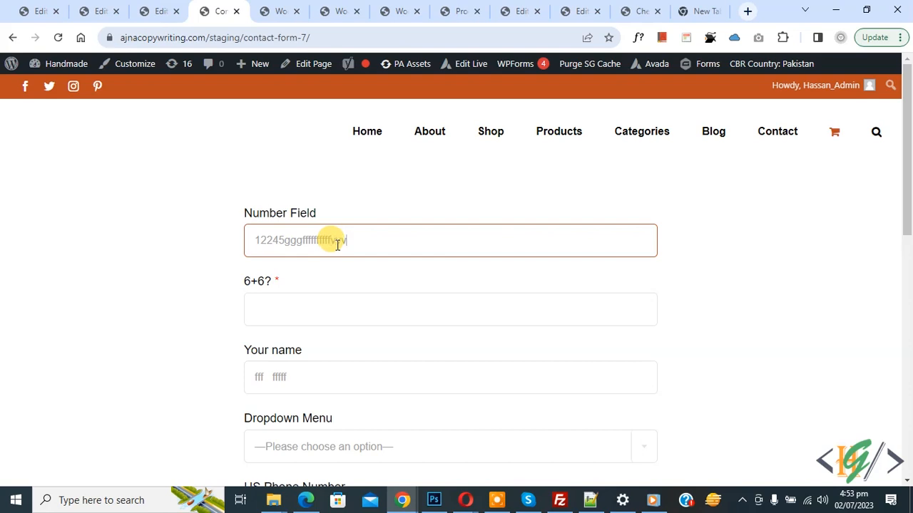
pyautogui.write('gggggggggg')
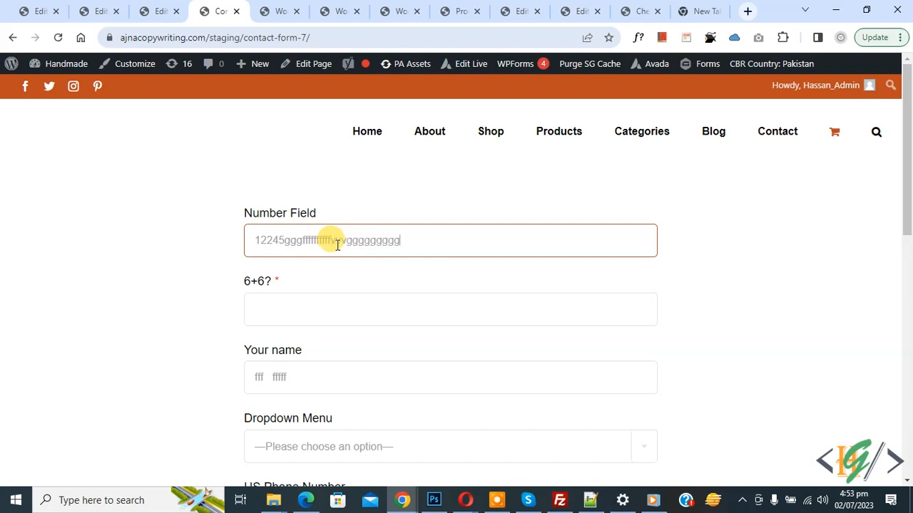
# Step: Return to the snippet editor and select the .disspace class in the code
pyautogui.scroll(-3)
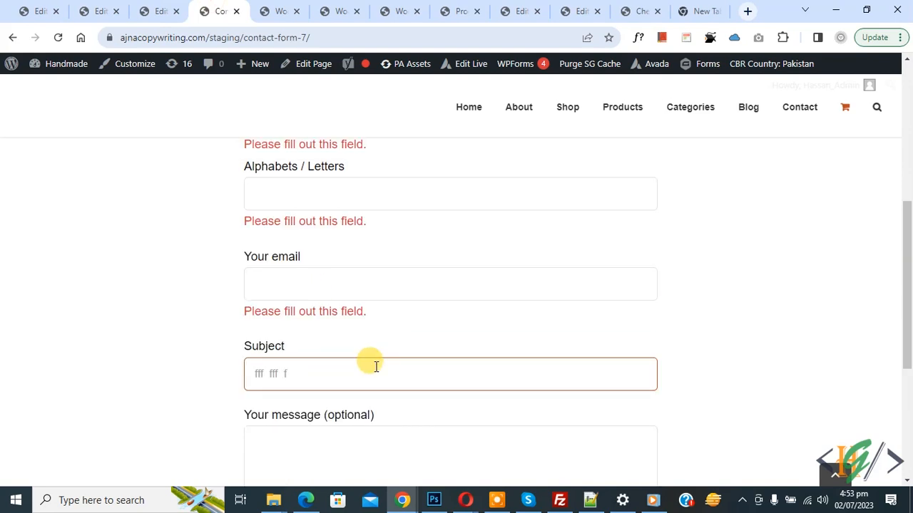
pyautogui.click(93, 11)
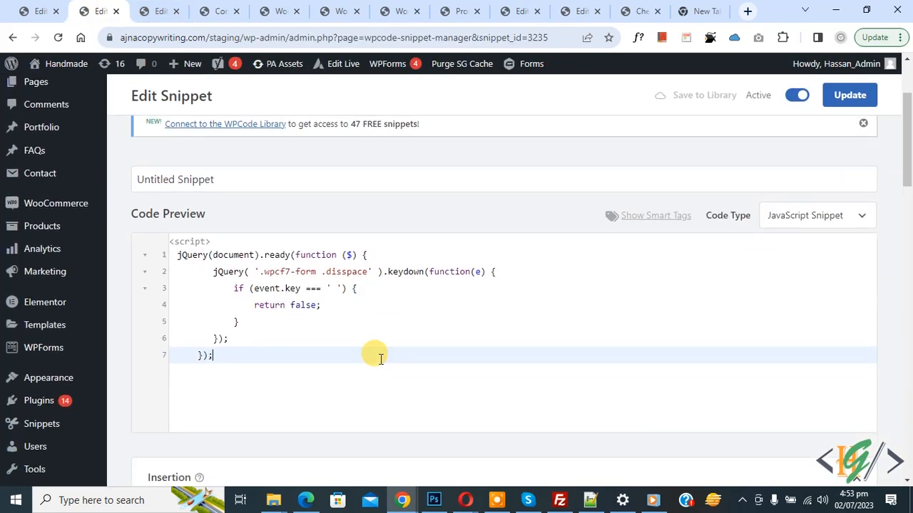
pyautogui.doubleClick(344, 272)
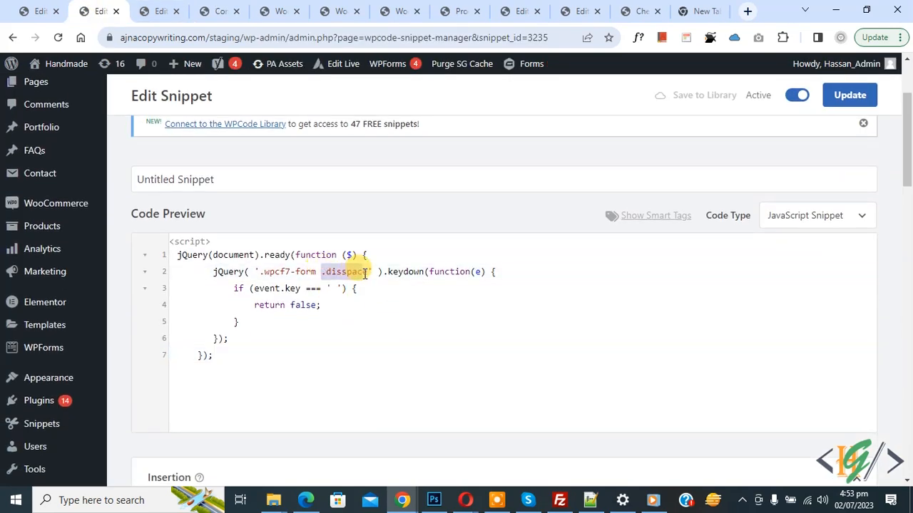